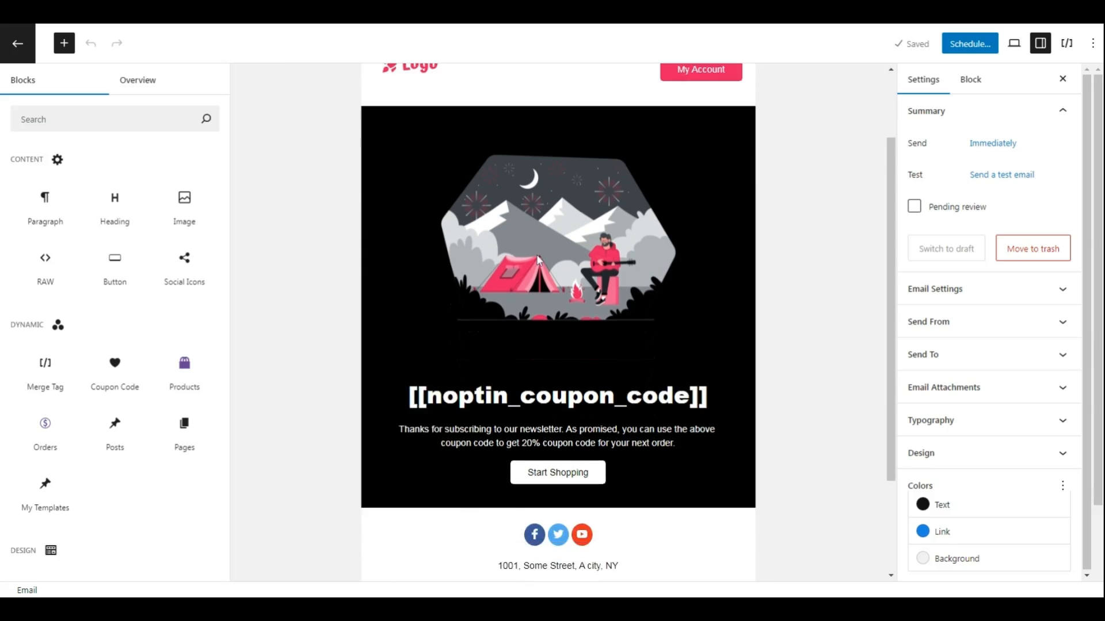
Step: Review the Welcome email, then open Noptin's Automation Rules page
scroll(up, 3)
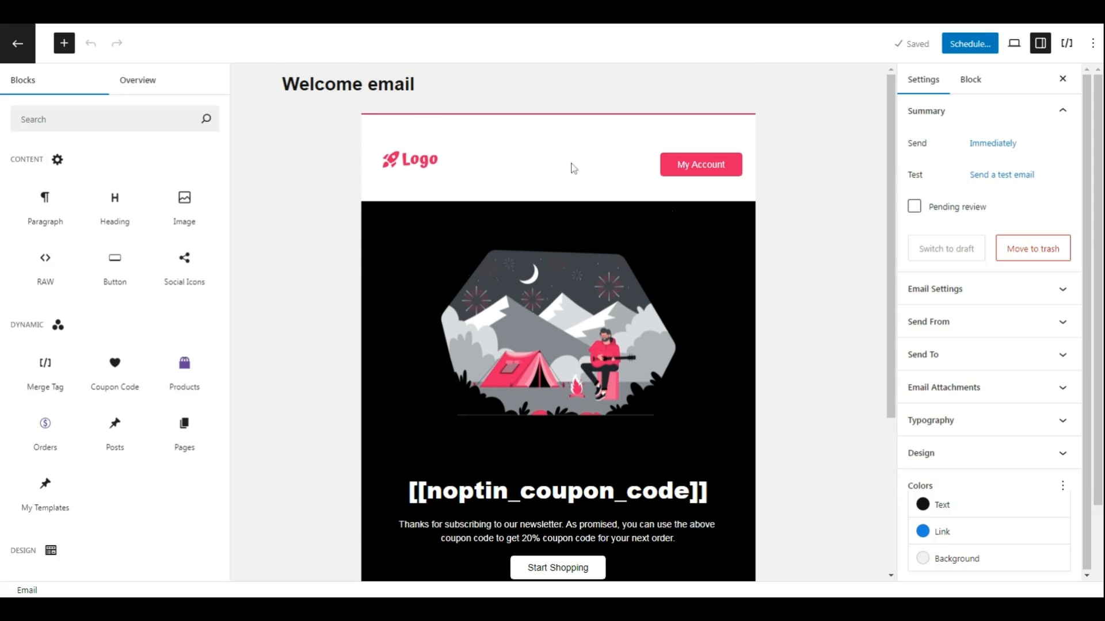
scroll(down, 3)
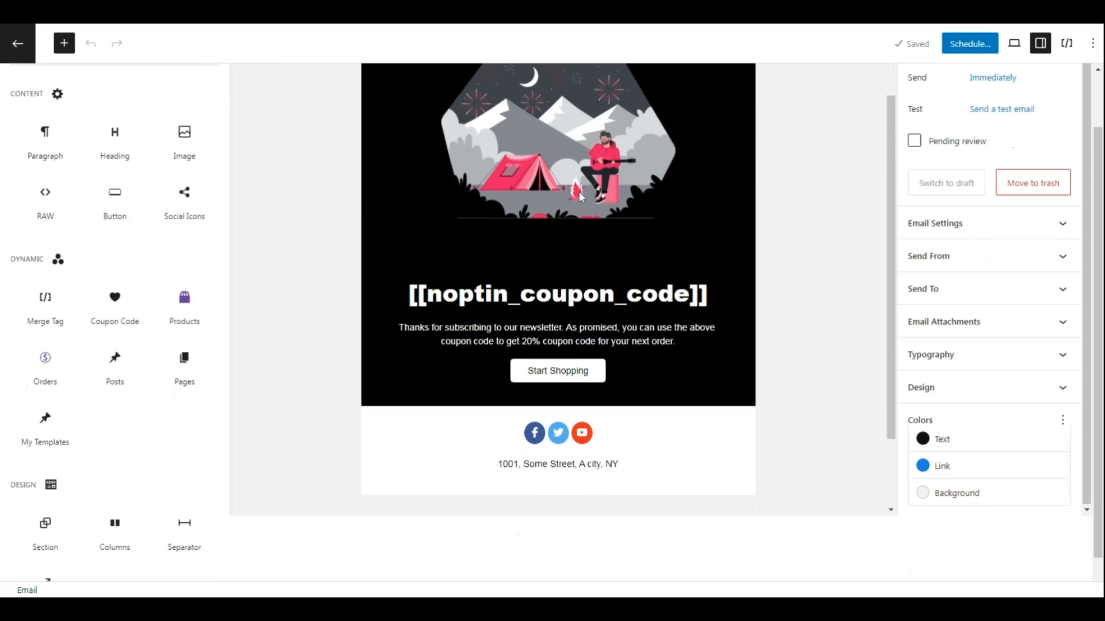
scroll(down, 3)
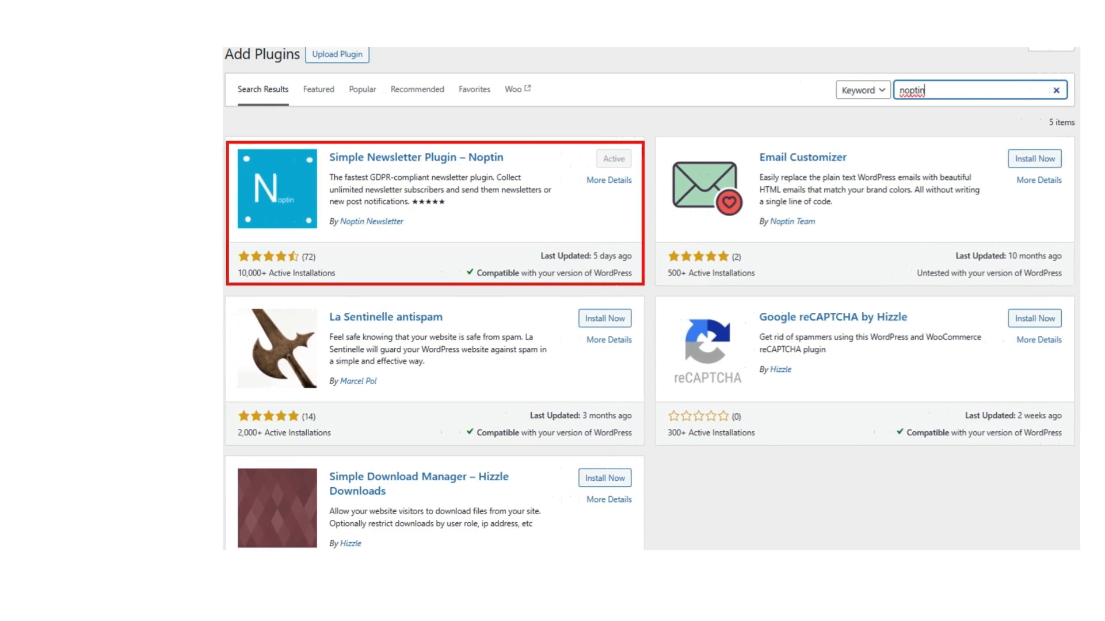
click(42, 282)
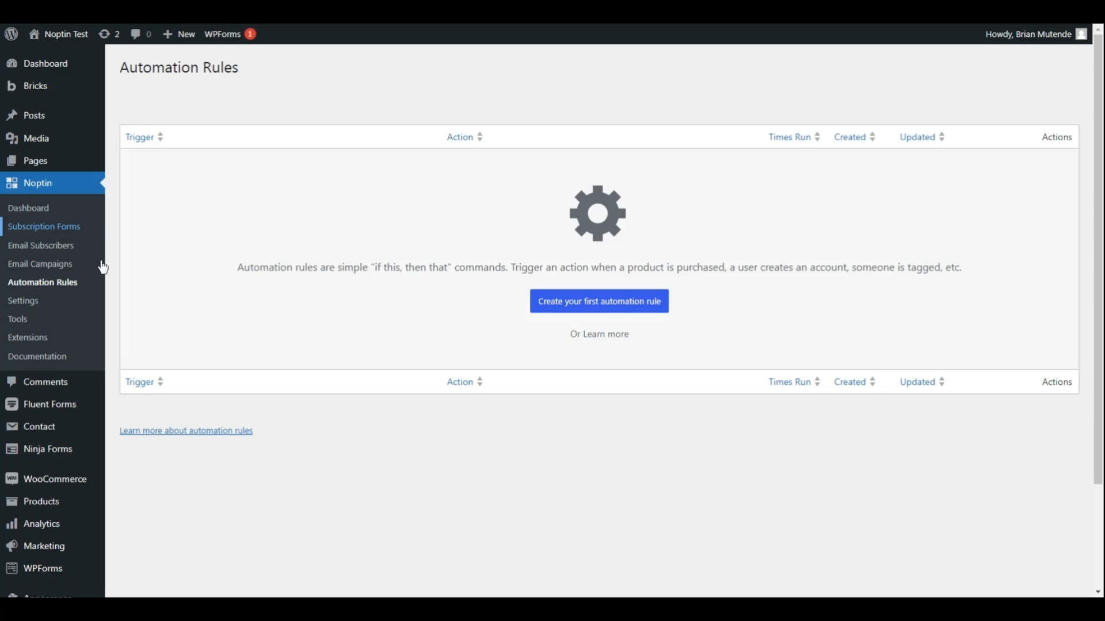
mouse_move(55, 294)
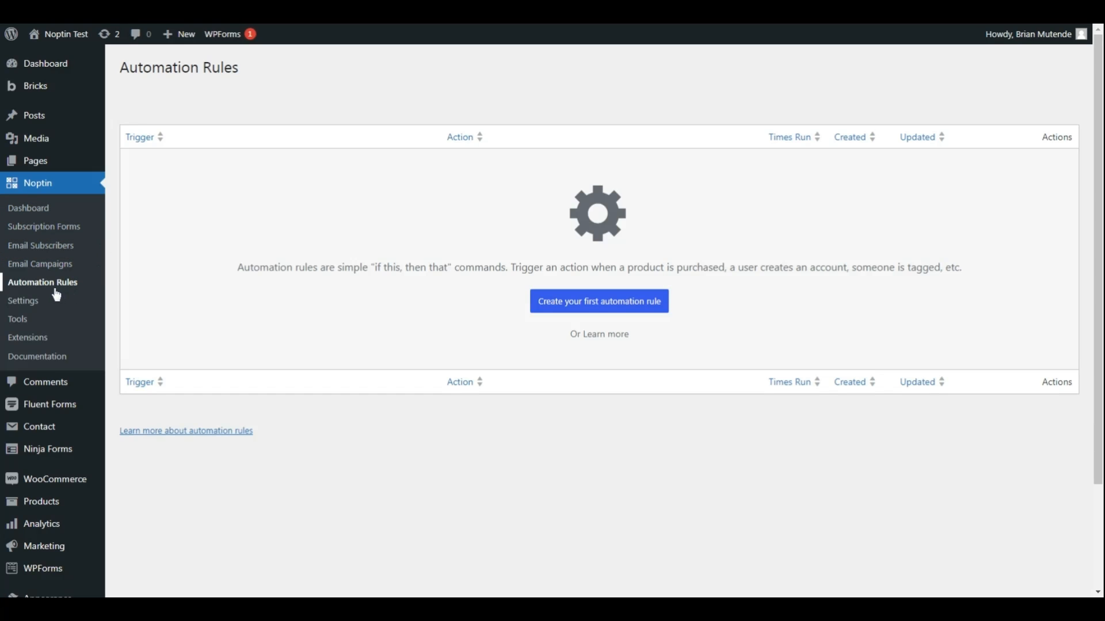
mouse_move(154, 286)
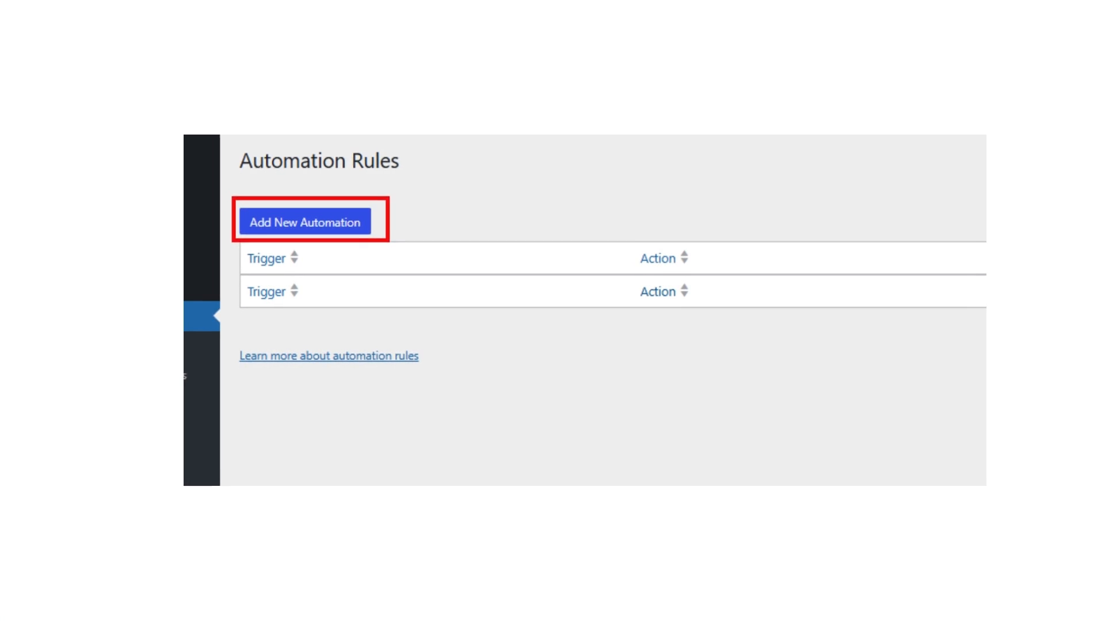
Step: Start a new automation rule to open the trigger picker
click(304, 221)
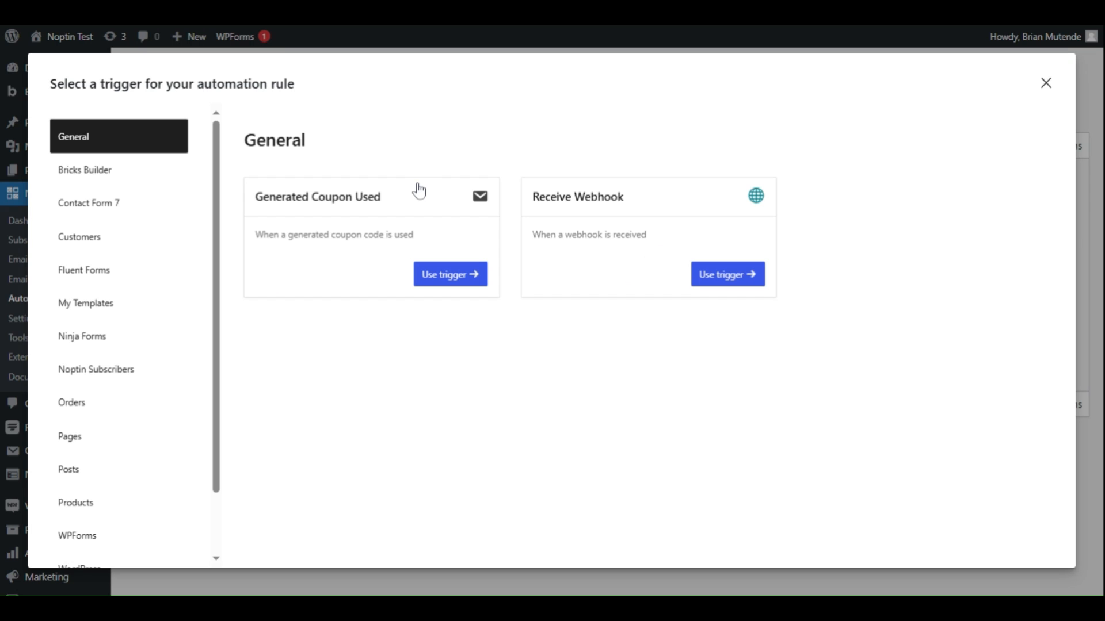
mouse_move(82, 270)
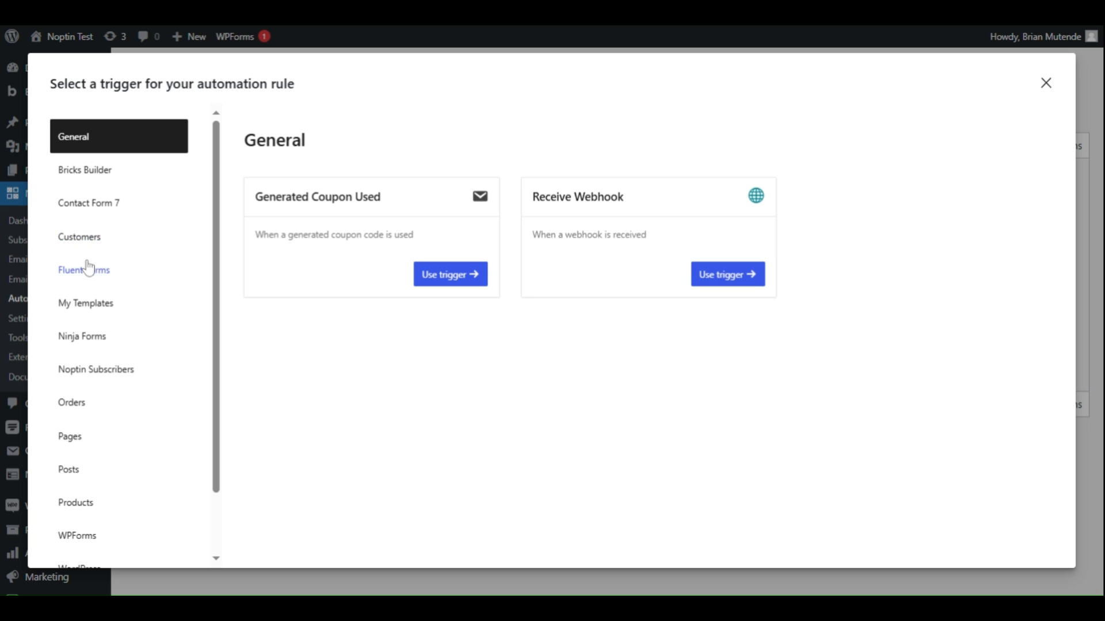
Step: Use Fluent Forms 'Form Submitted' as trigger and Subscriber 'Create or Update' as action
click(83, 270)
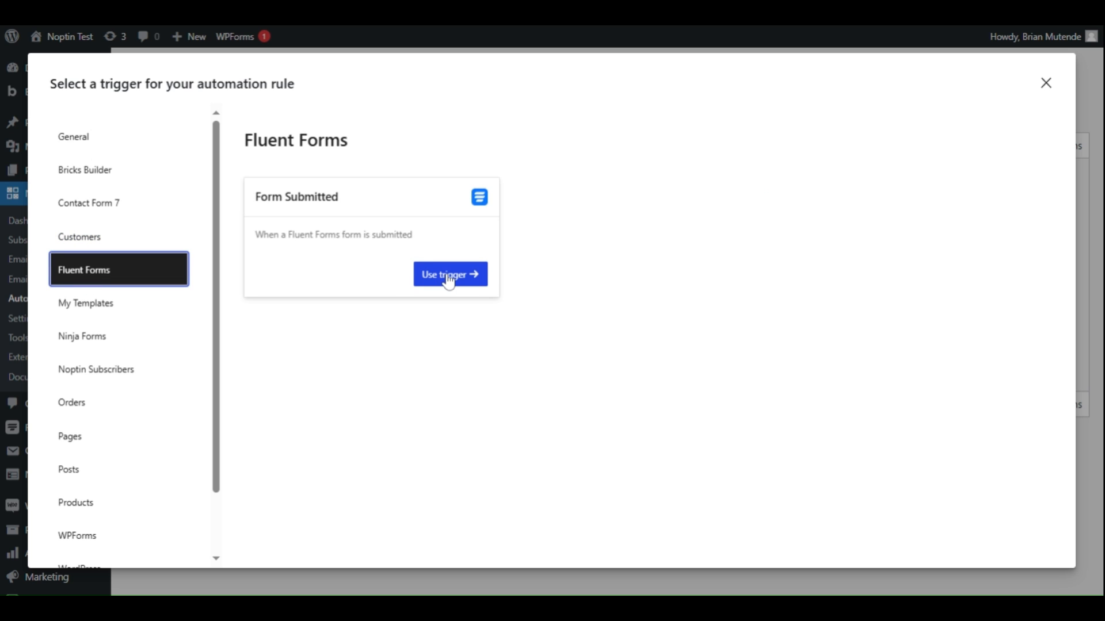
click(450, 274)
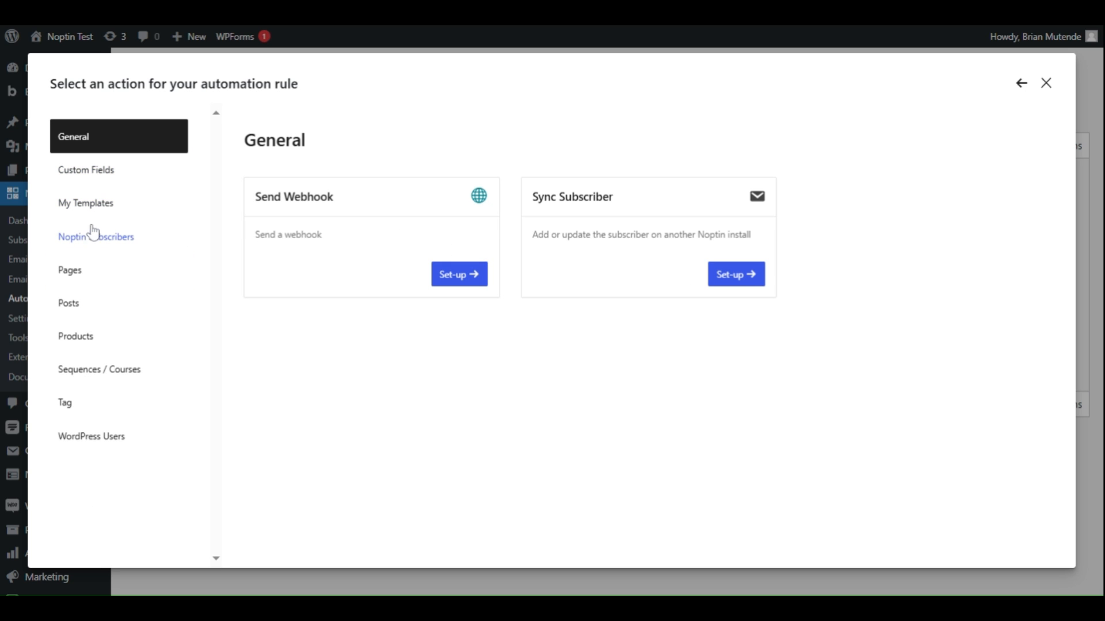
click(96, 236)
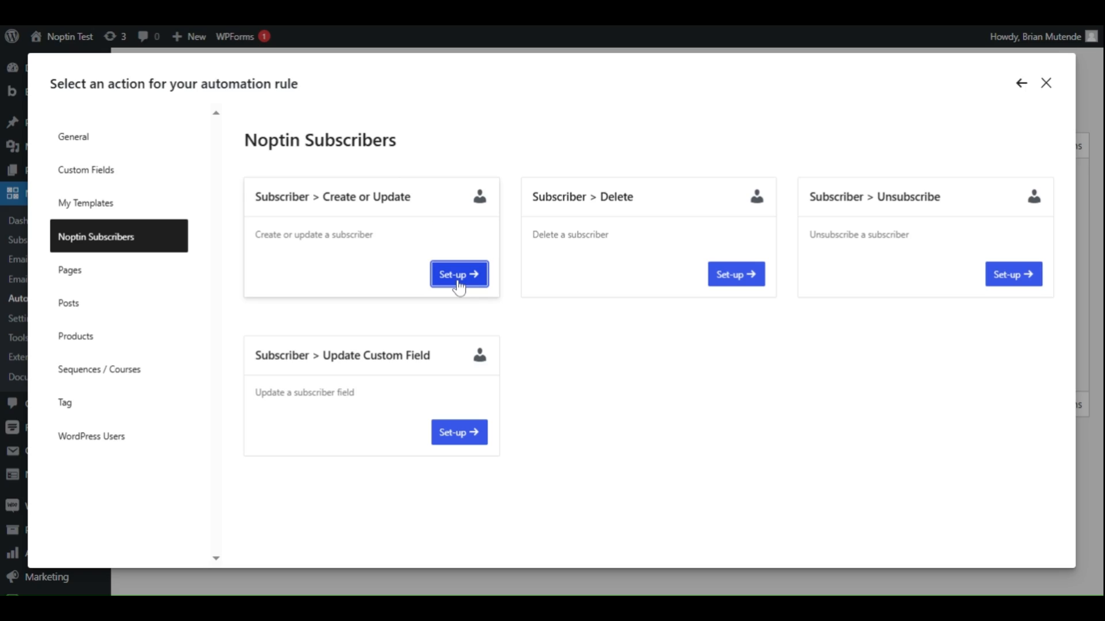
click(459, 274)
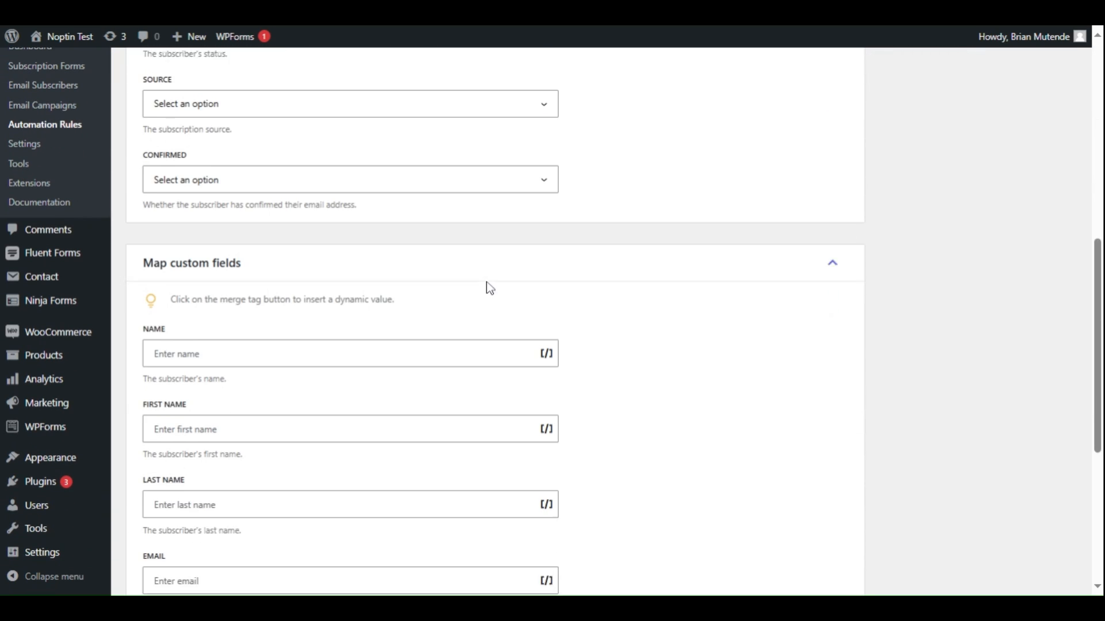
Step: Map subscriber First Name, Last Name and Email to the matching Fluent Forms fields
click(547, 354)
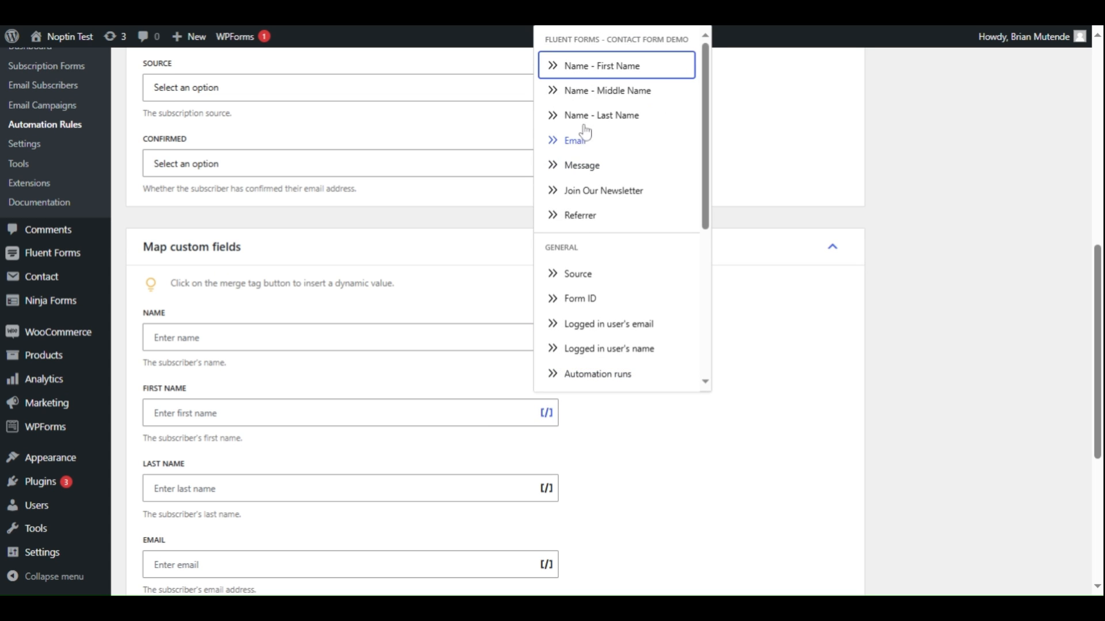
click(601, 65)
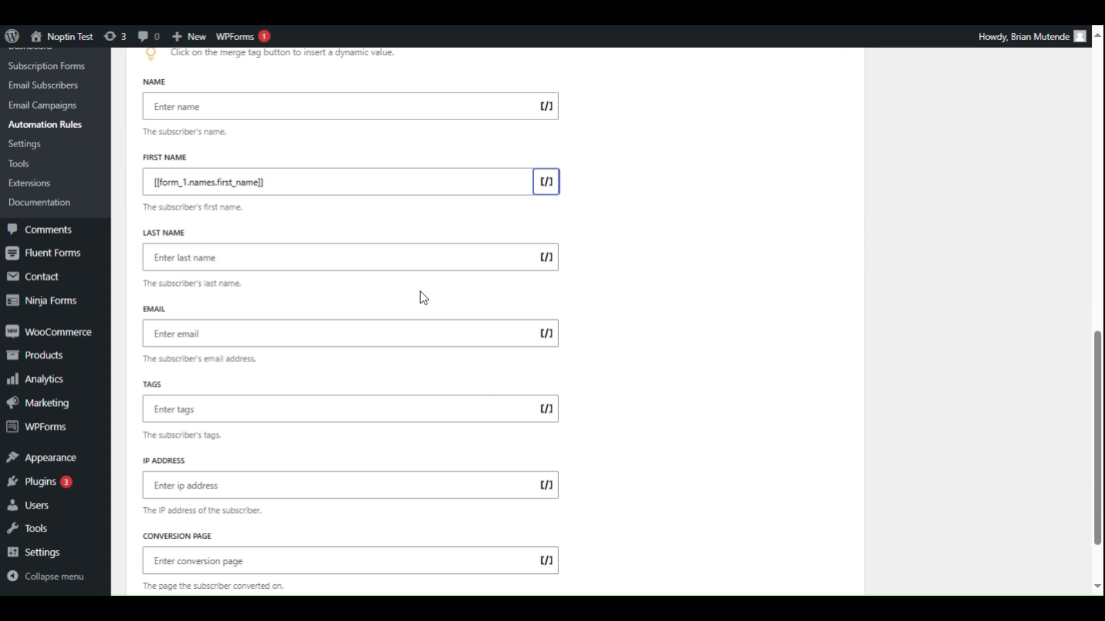
click(546, 257)
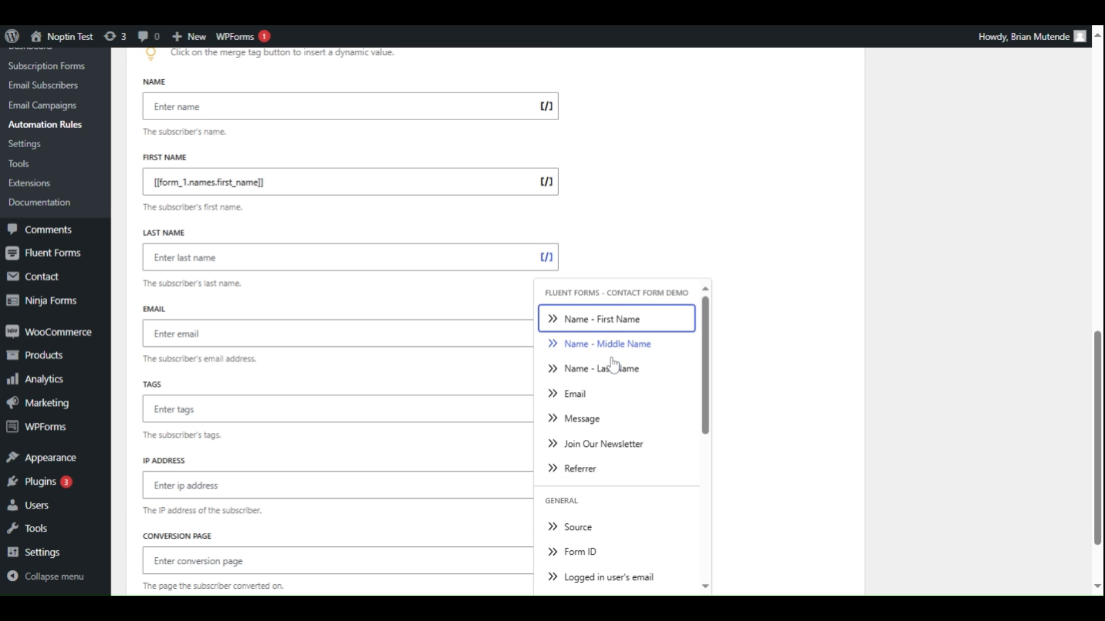
click(602, 367)
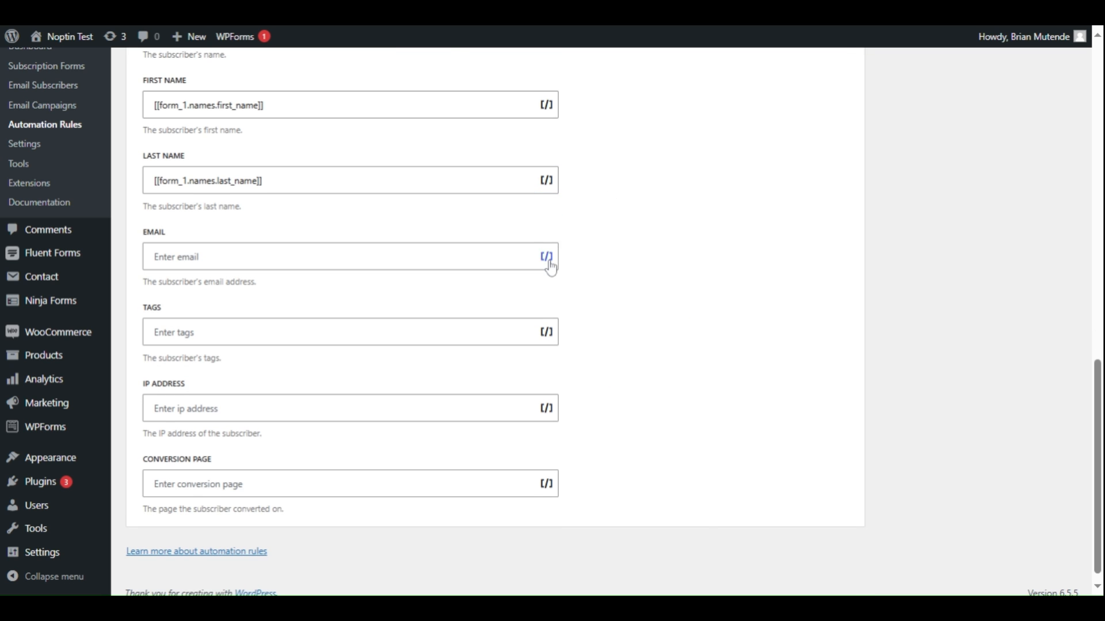
click(547, 257)
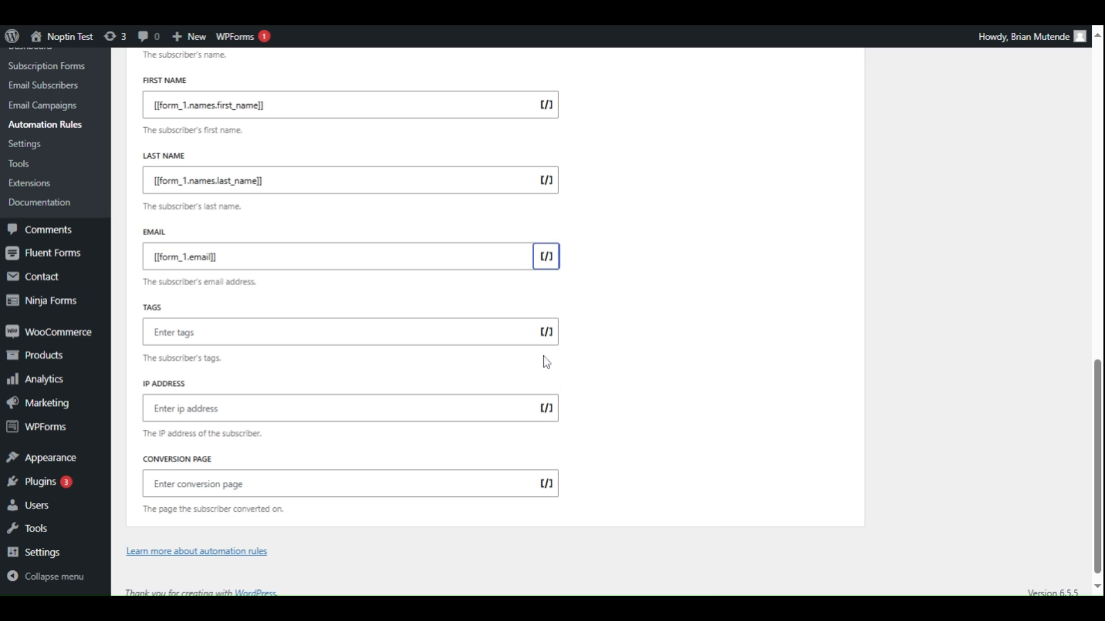
scroll(up, 3)
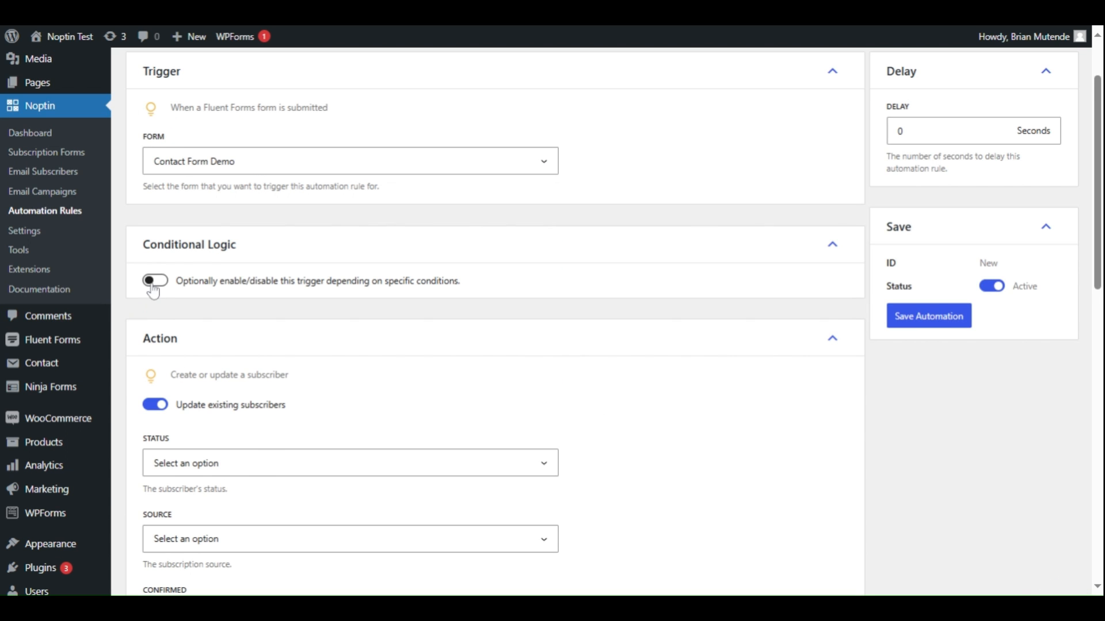
Step: Enable conditional logic on the form's checkbox field and save the automation rule
click(154, 280)
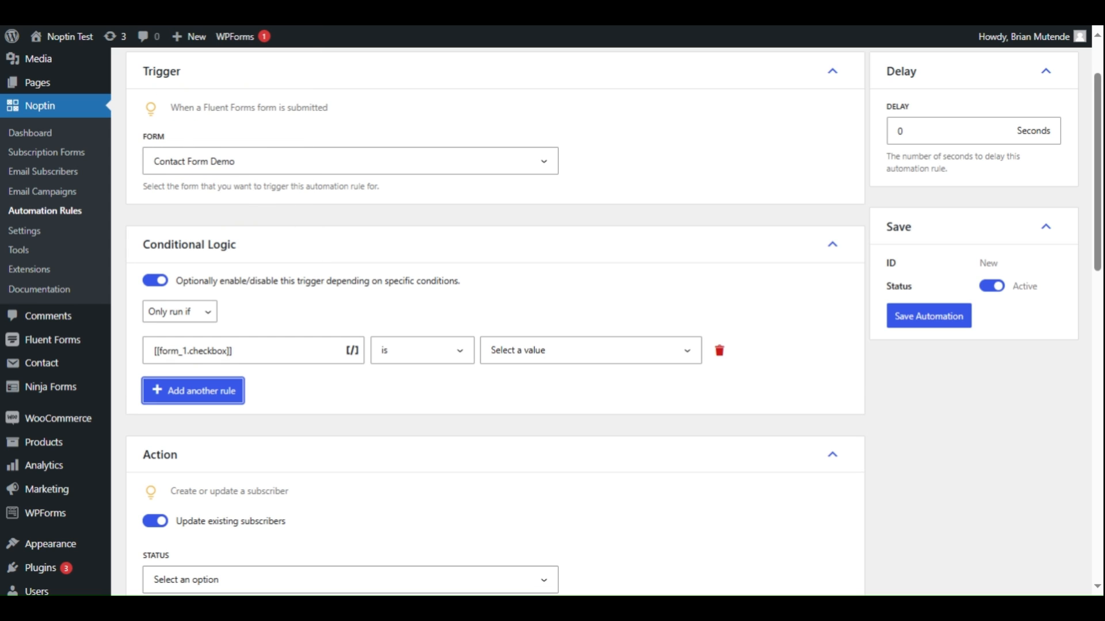
scroll(down, 3)
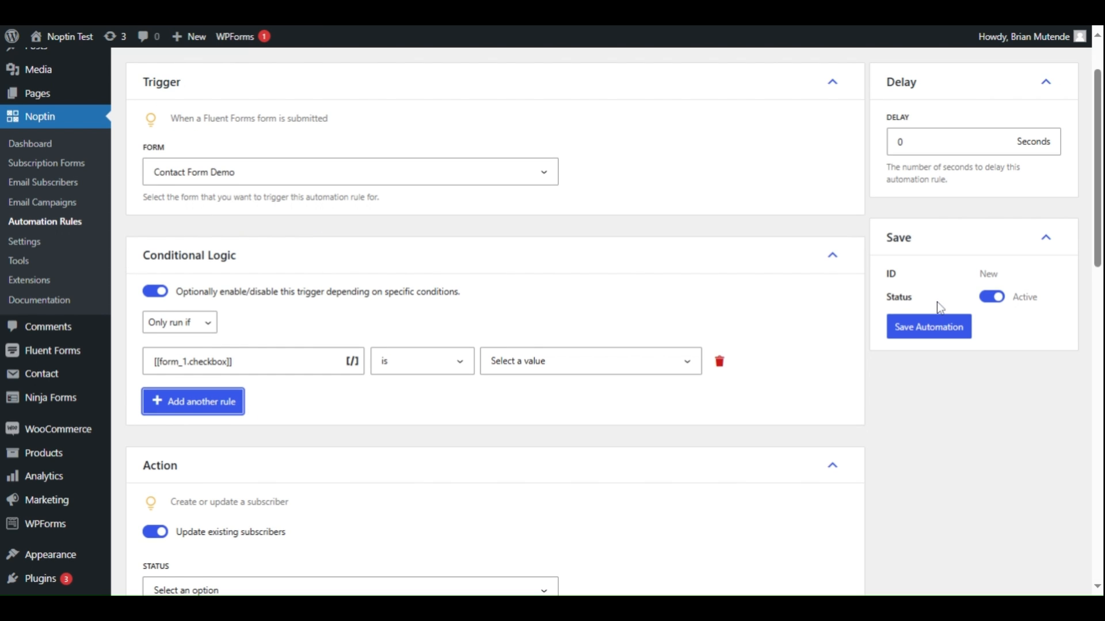
click(928, 326)
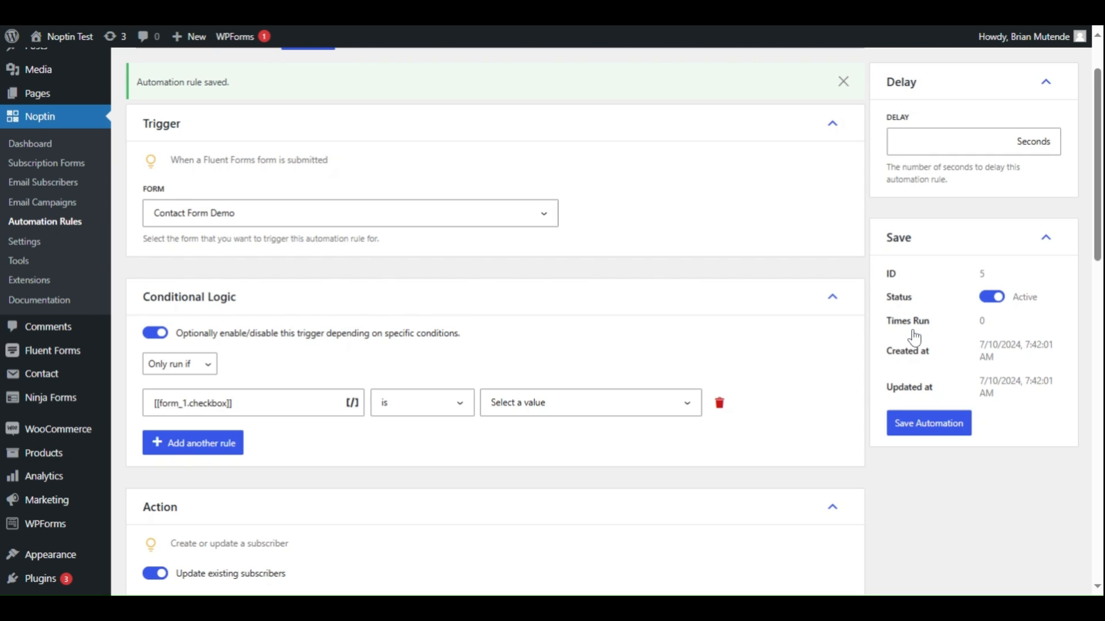
scroll(down, 3)
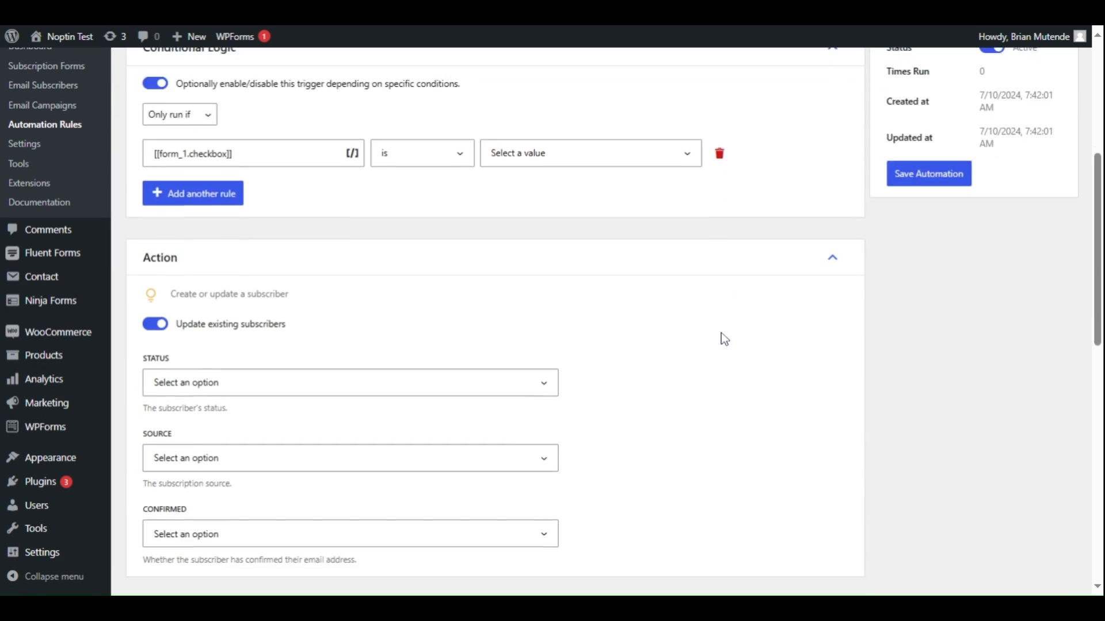